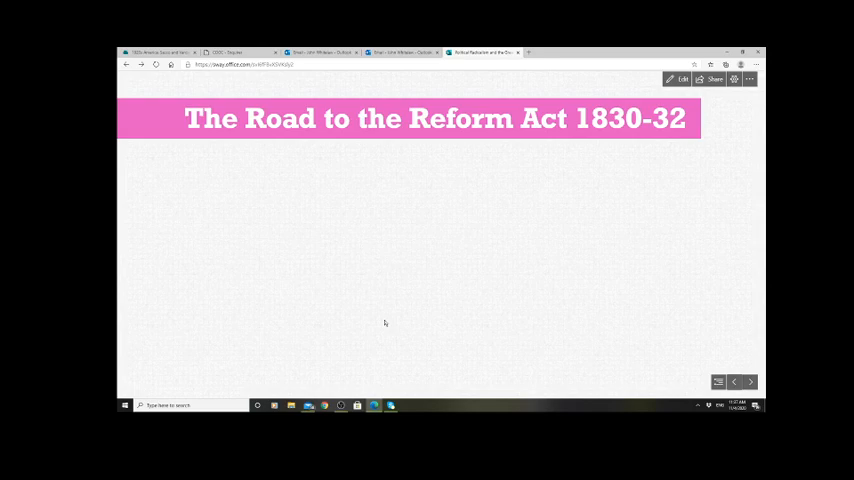
mouse_move(674, 368)
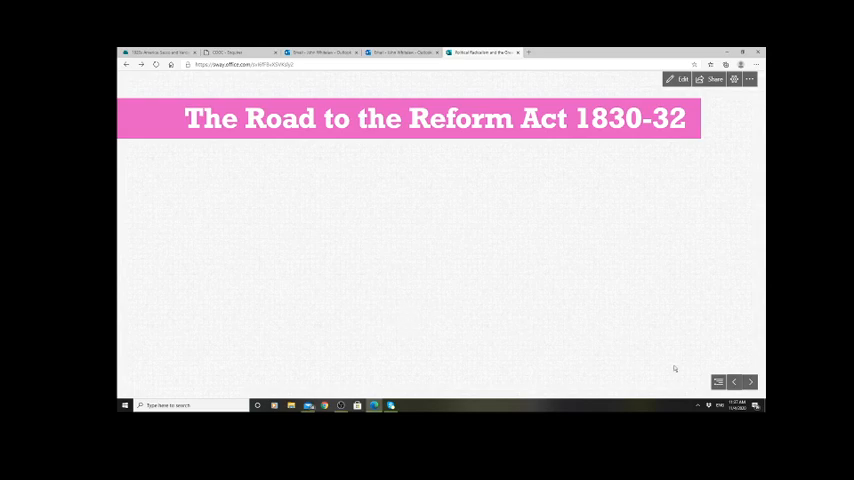
- Page forward until the scanned two-page textbook spread of dense source text appears
left_click(752, 380)
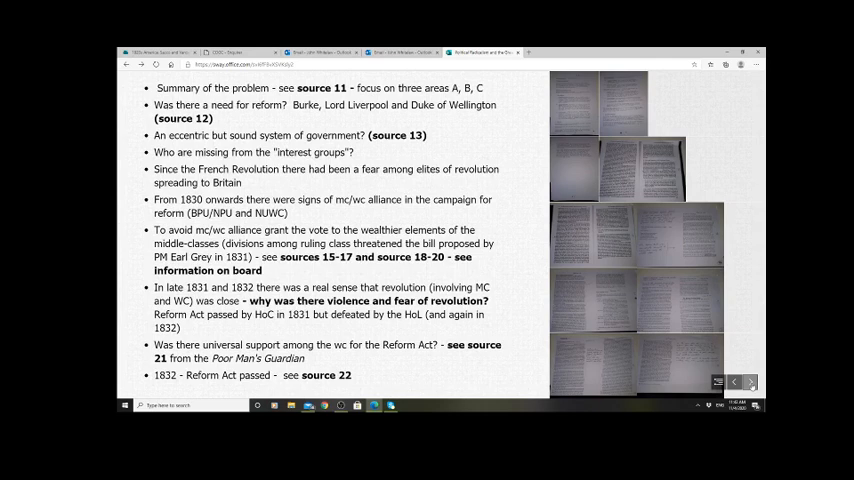
mouse_move(766, 228)
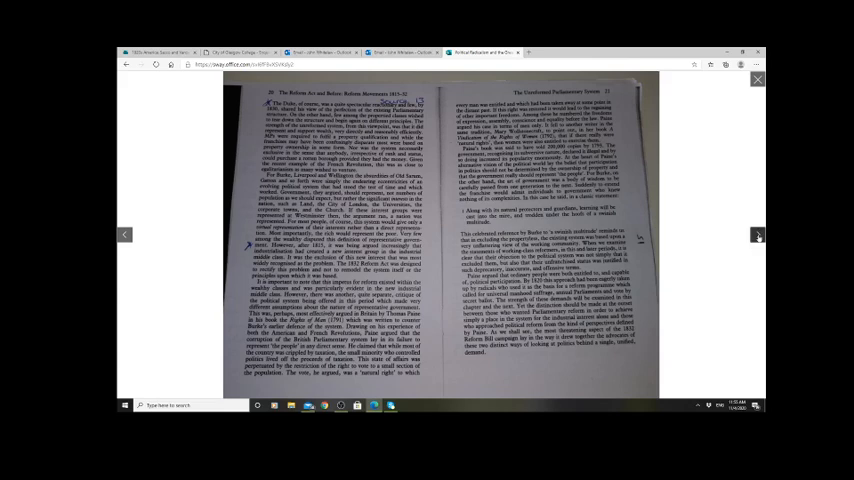
- Advance to the scanned source page with handwritten notes beside the printed text
left_click(758, 236)
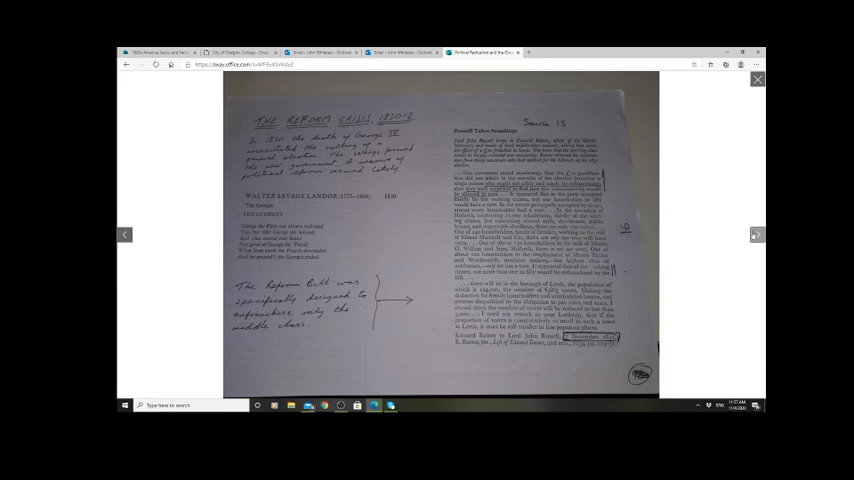
- Advance to the next scanned textbook spread with handwritten margin annotations
left_click(754, 236)
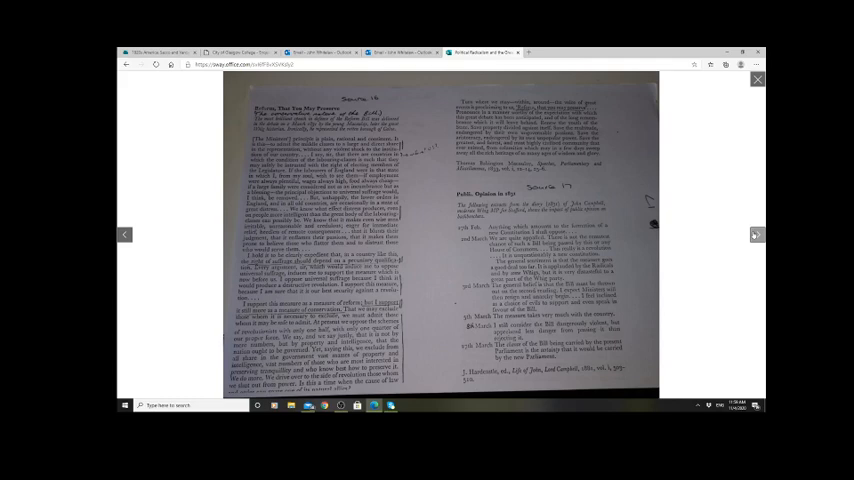
left_click(756, 234)
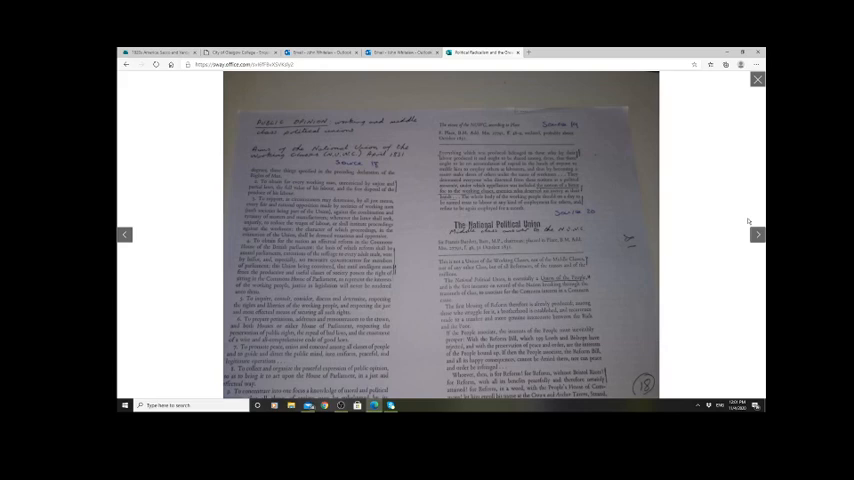